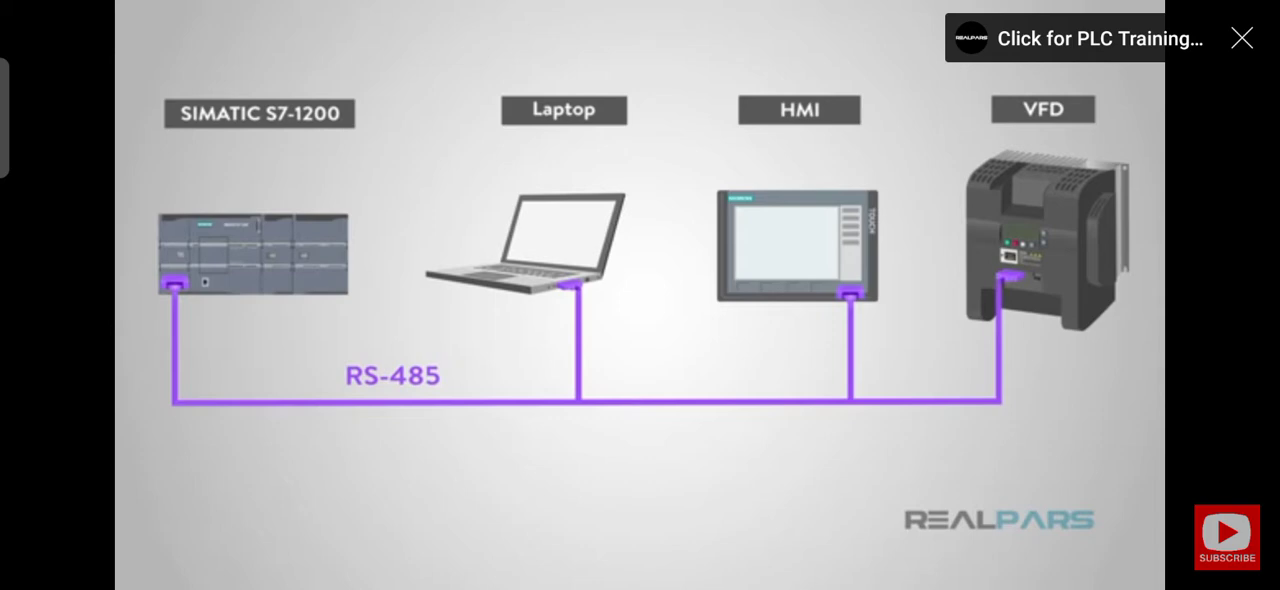
left_click(1242, 36)
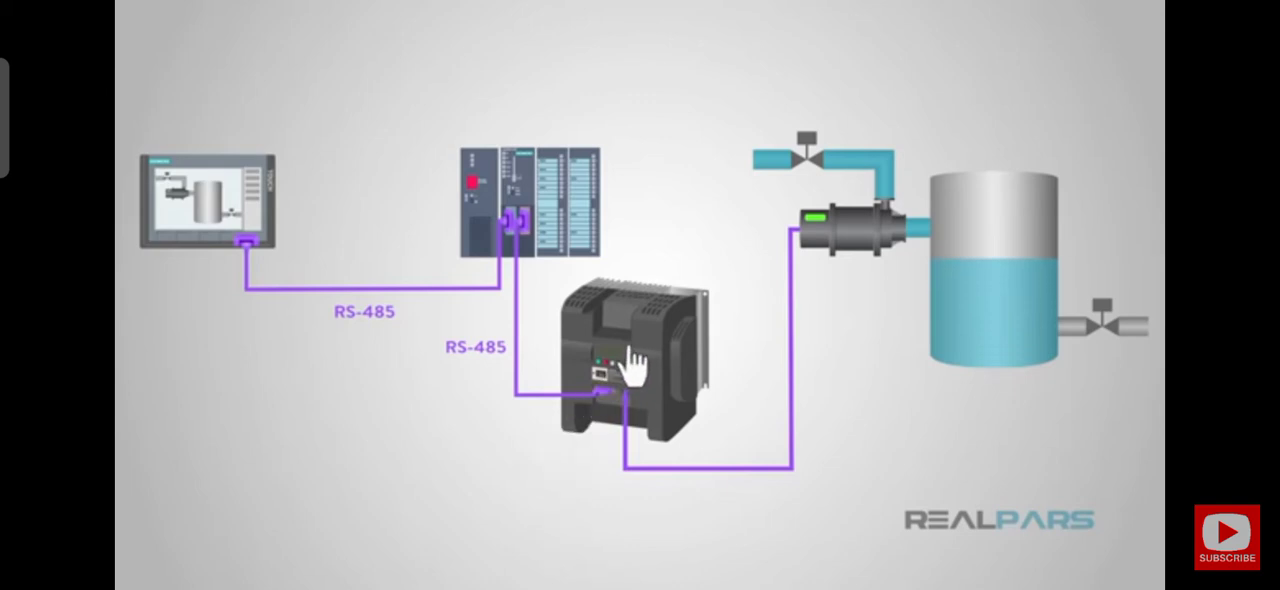
mouse_move(550, 460)
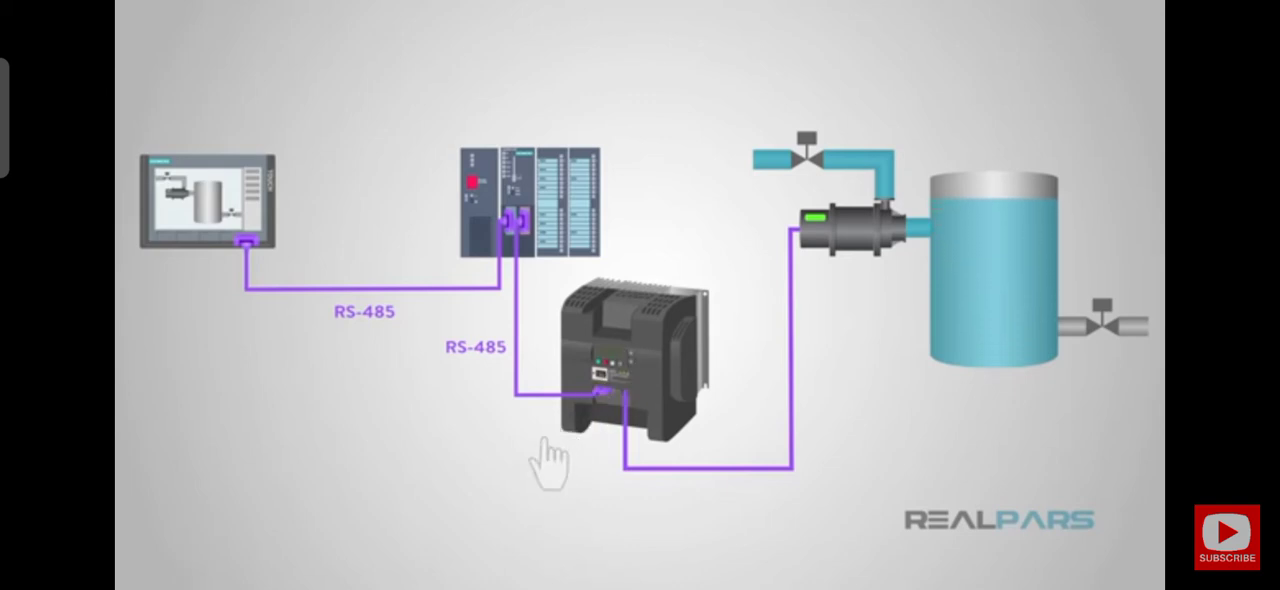